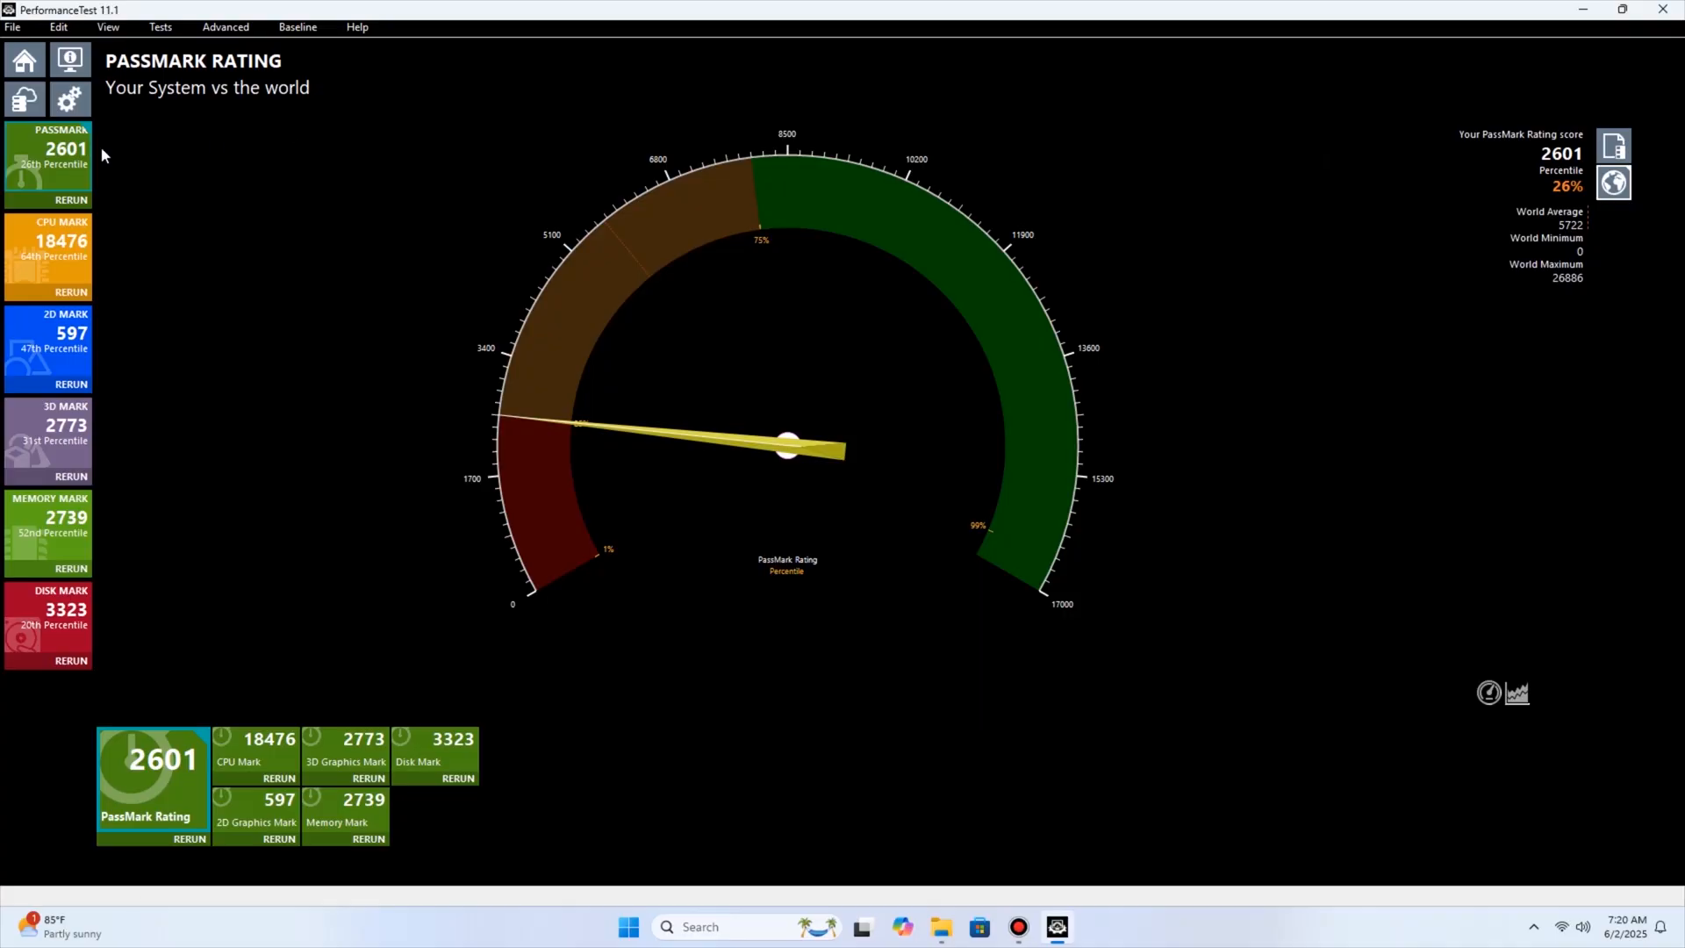
Step: View the 3D, CPU, 2D, 3D and Memory Mark gauges, ending on Memory Mark 2739
{"action": "left_click", "coordinate": [153, 759]}
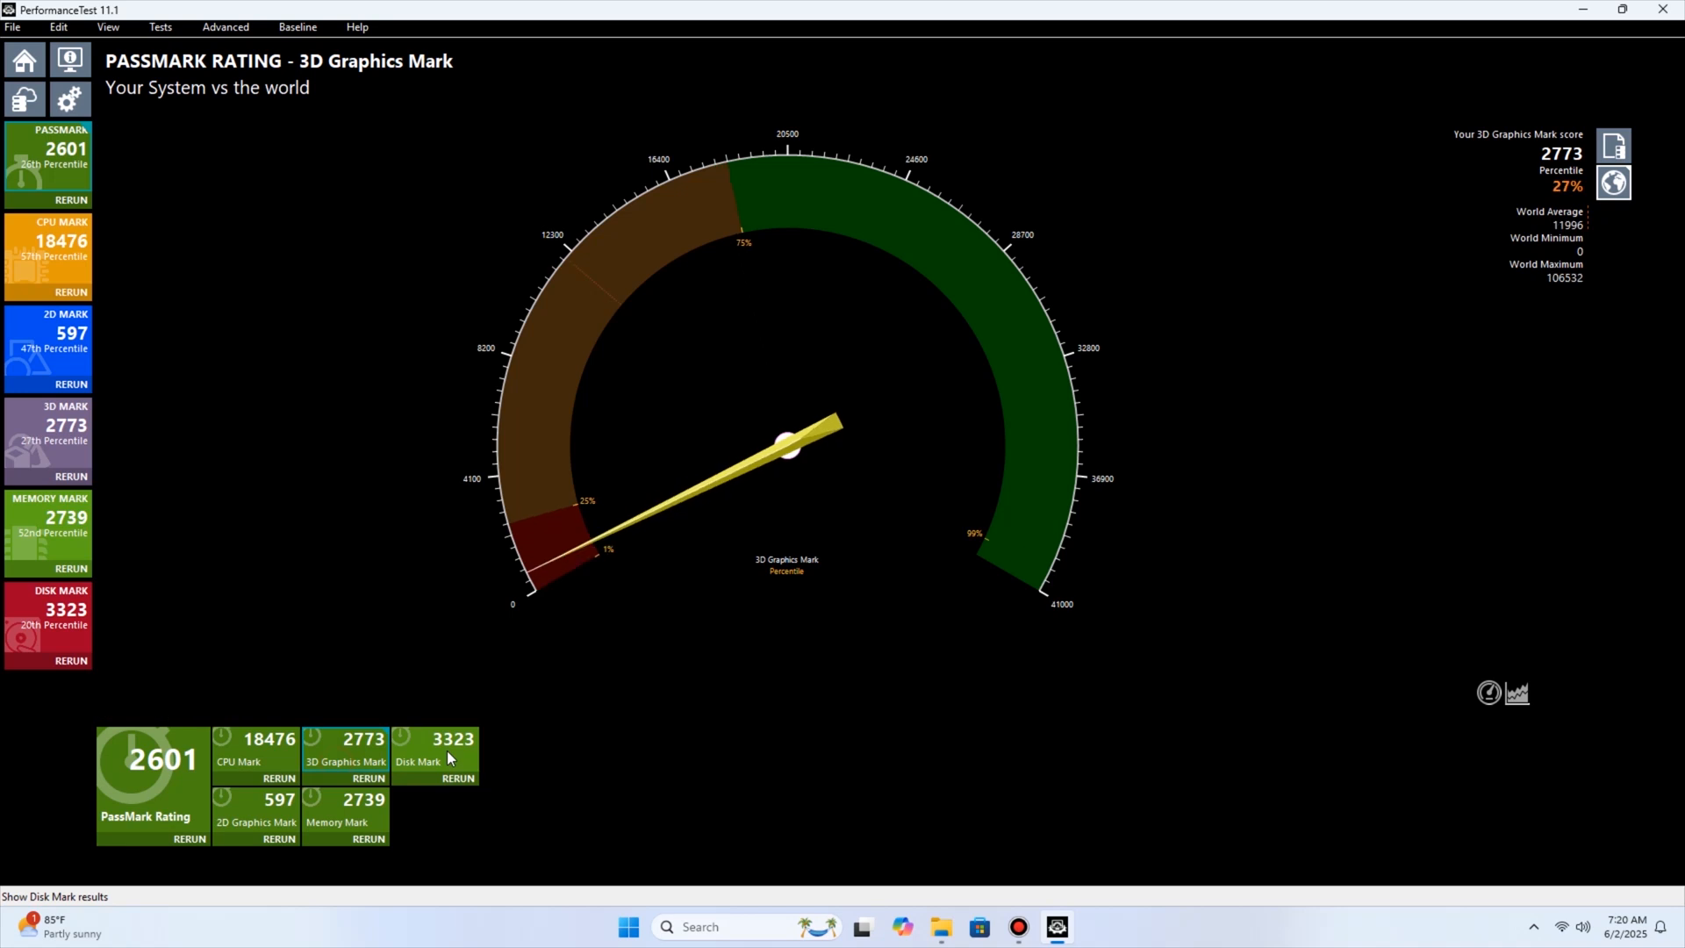
{"action": "left_click", "coordinate": [48, 255]}
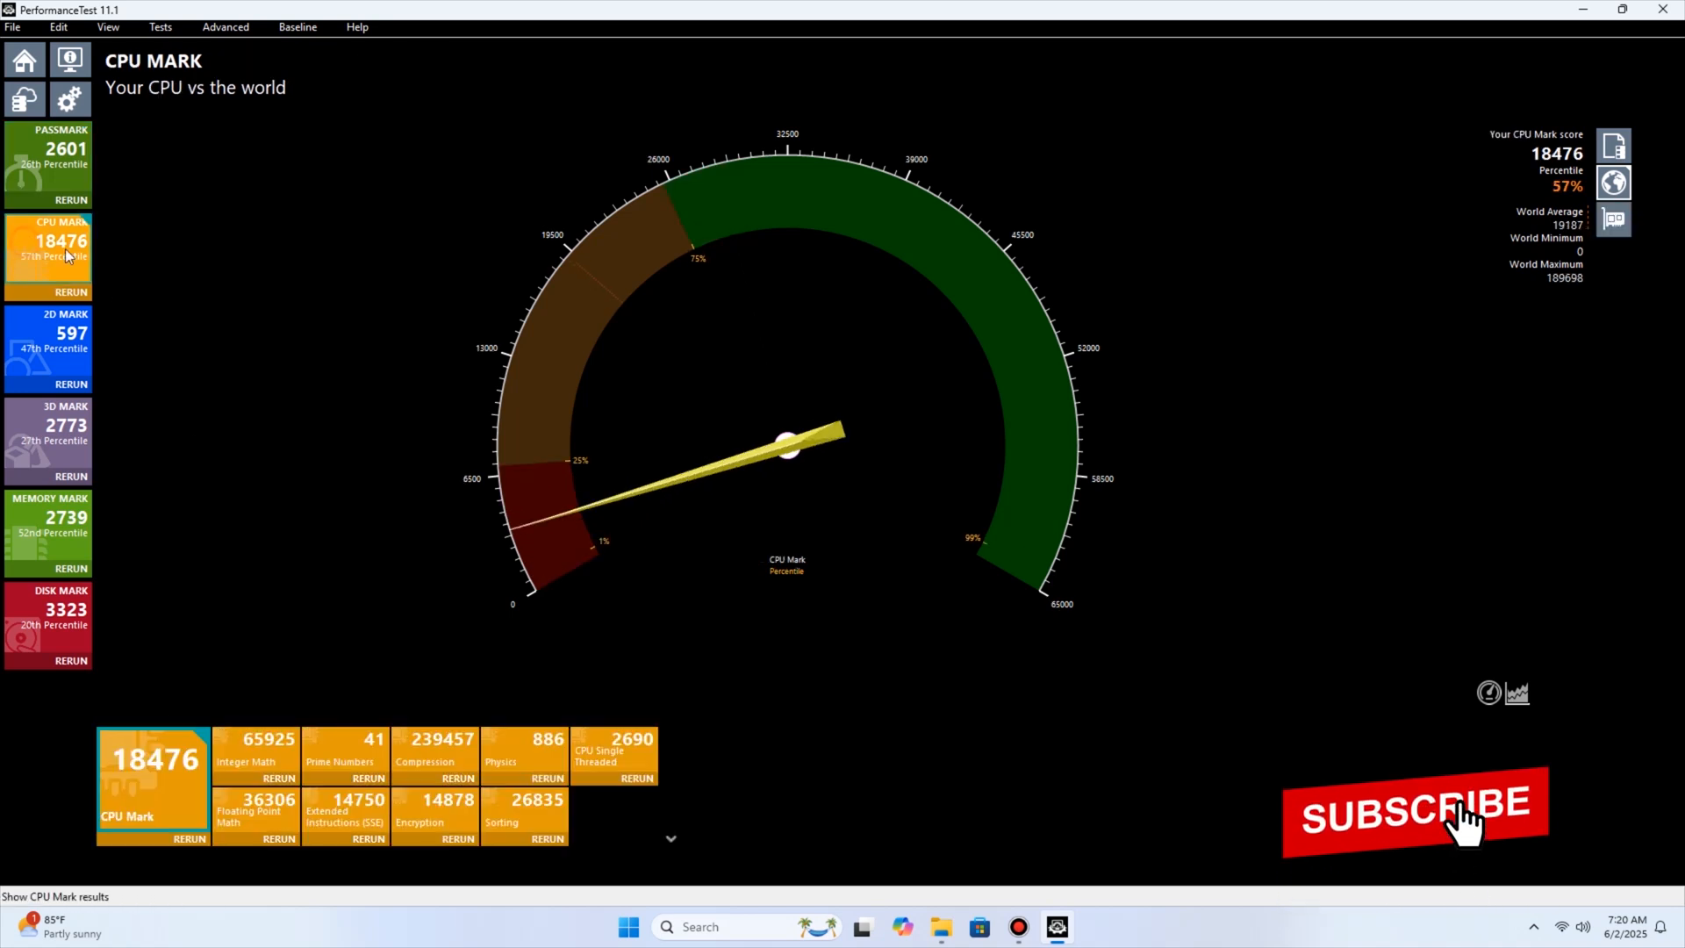
{"action": "left_click", "coordinate": [48, 346]}
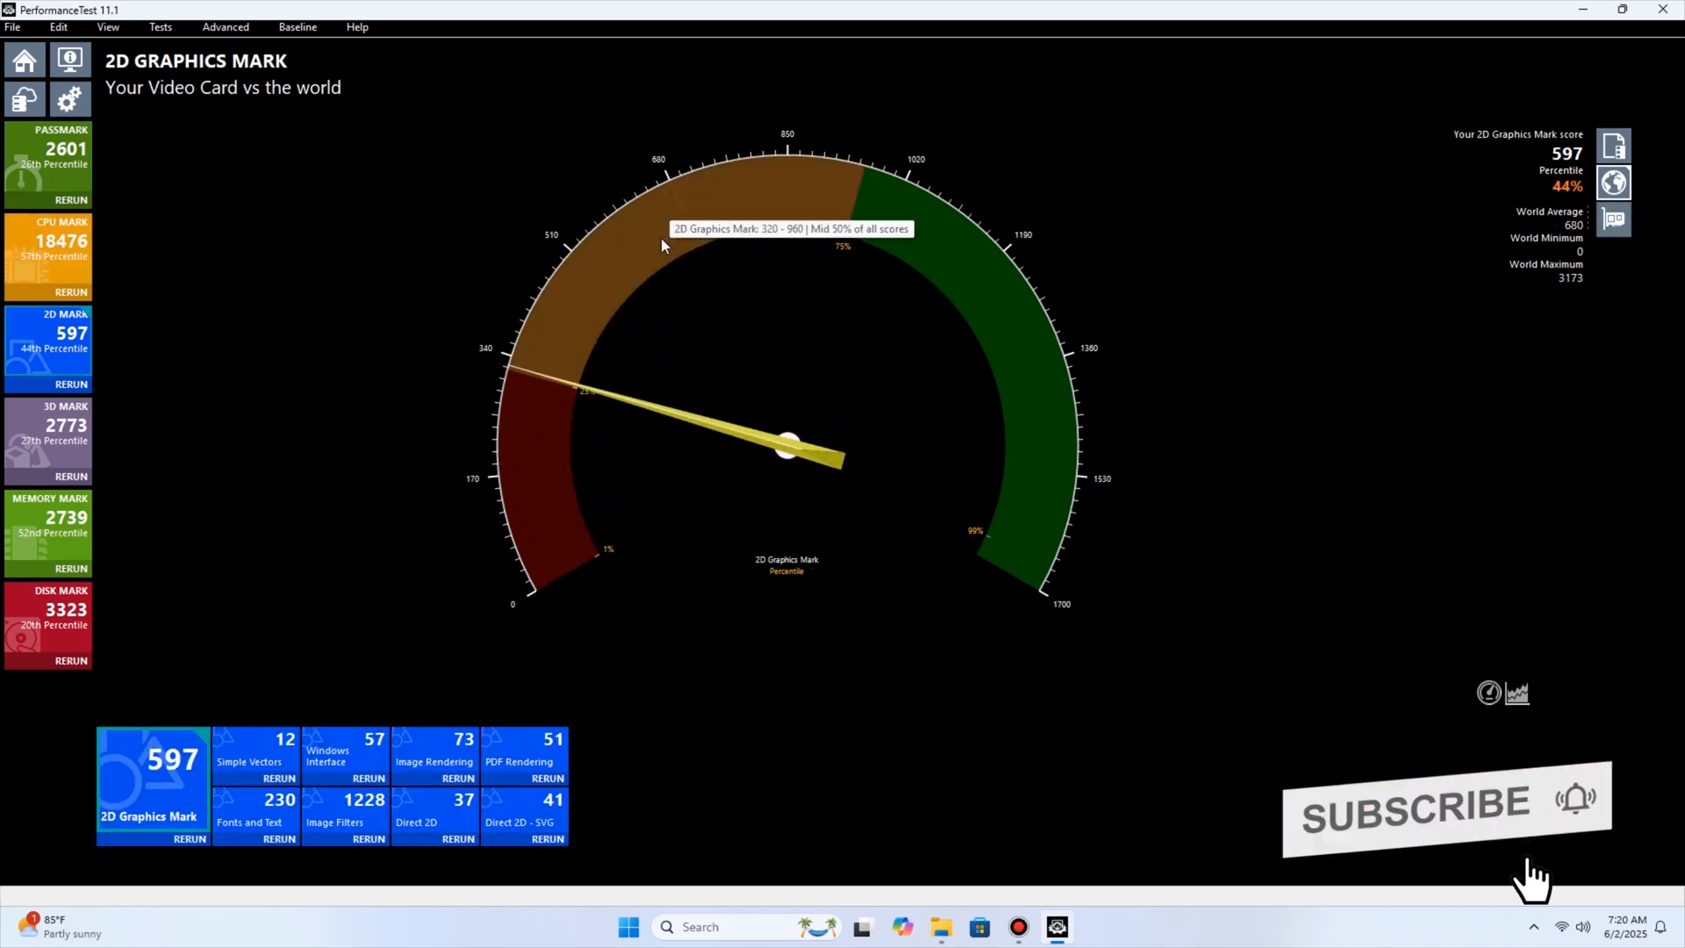
{"action": "left_click", "coordinate": [47, 441]}
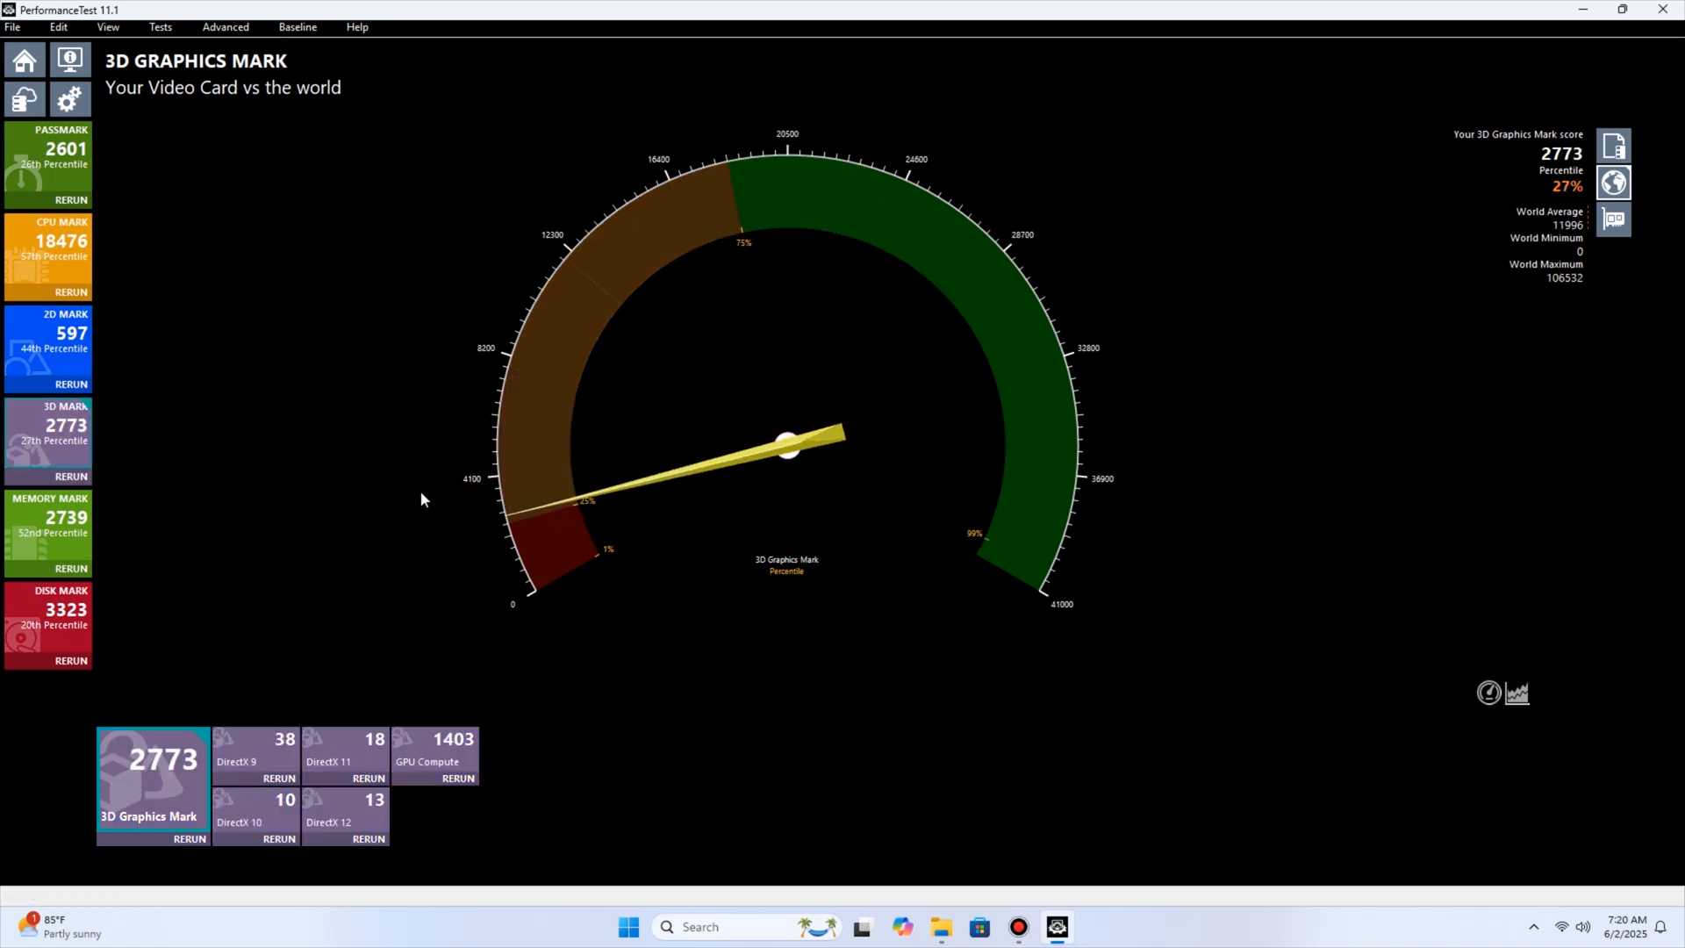
{"action": "left_click", "coordinate": [48, 532]}
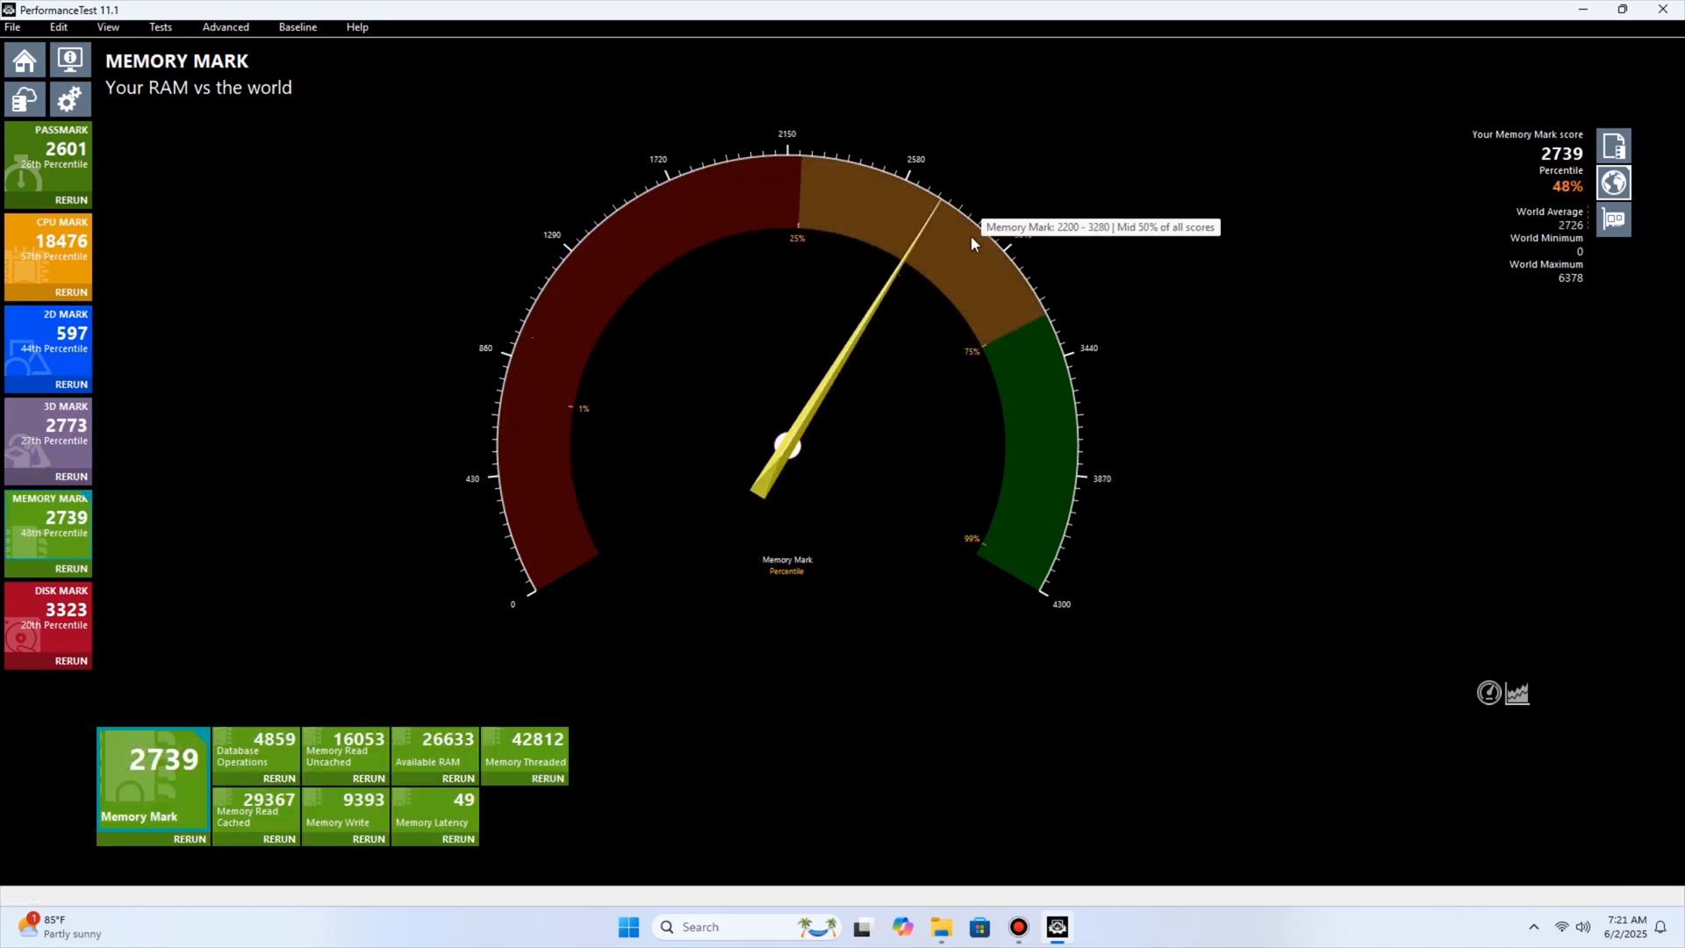